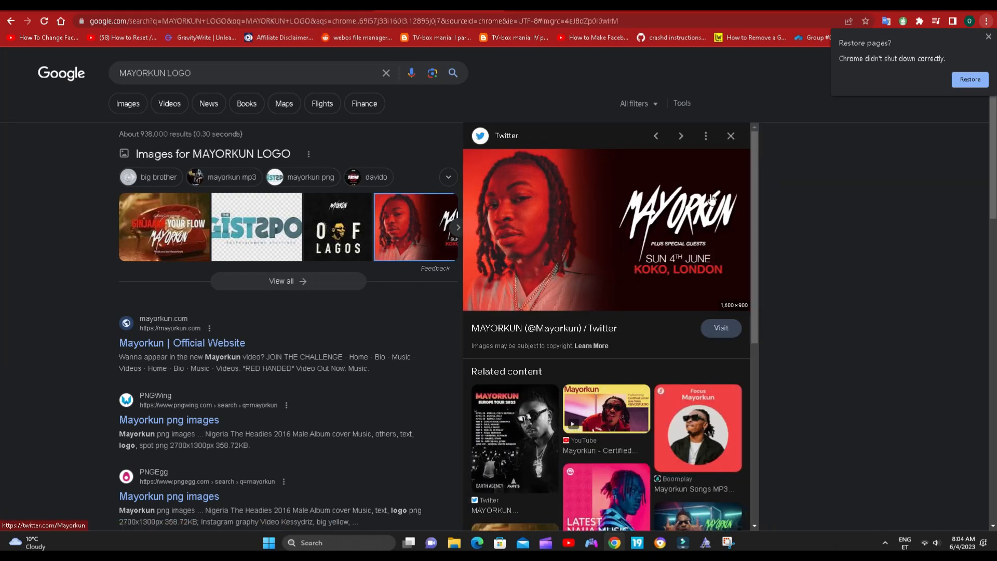
{"action": "mouse_move", "coordinate": [666, 198]}
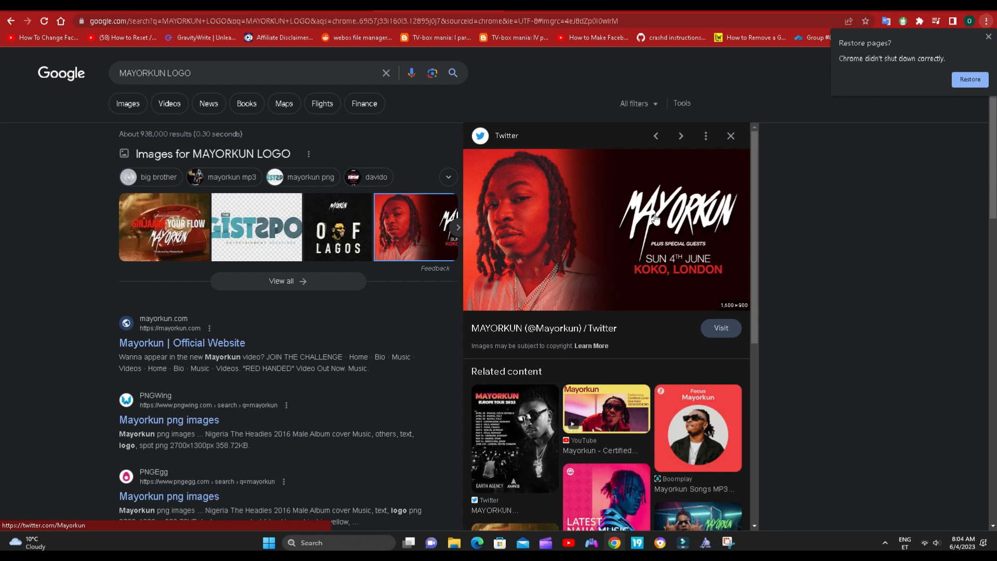
{"action": "mouse_move", "coordinate": [654, 215]}
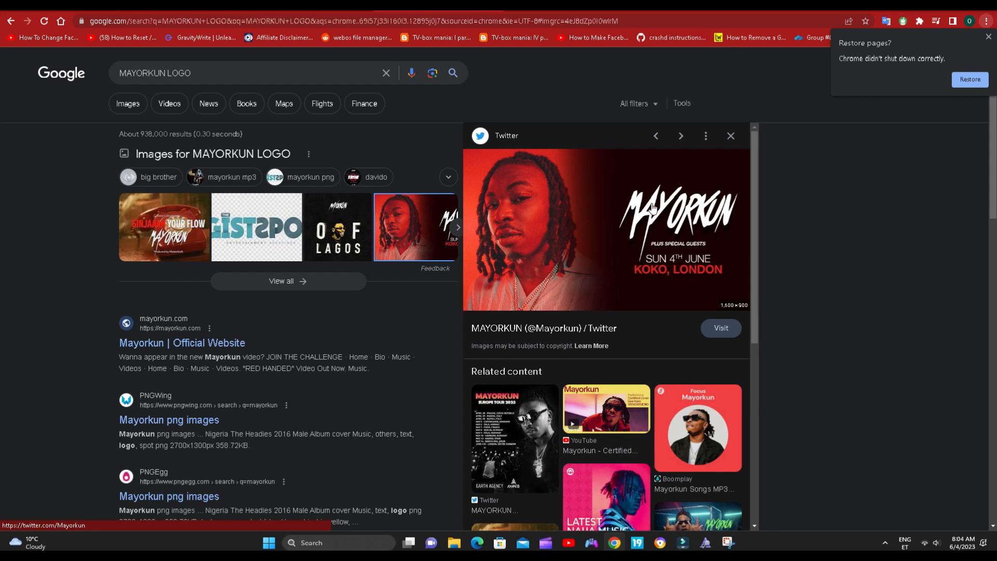
{"action": "mouse_move", "coordinate": [579, 216]}
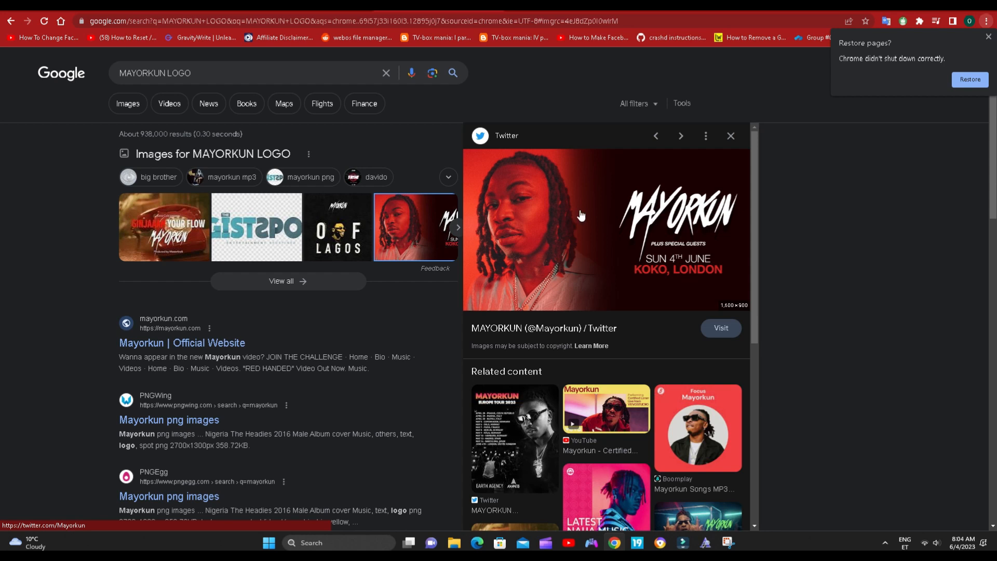
{"action": "mouse_move", "coordinate": [641, 209]}
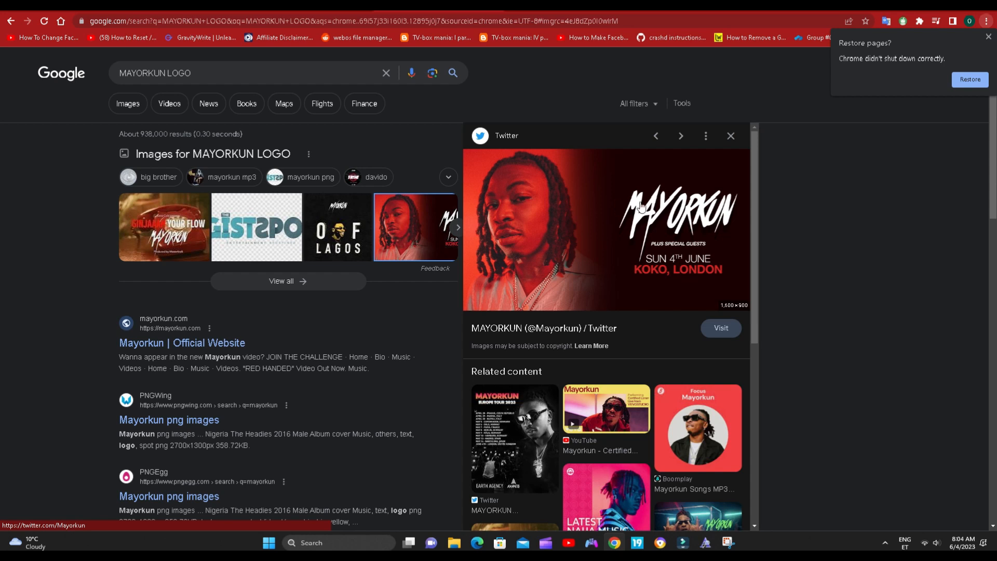
{"action": "mouse_move", "coordinate": [608, 221]}
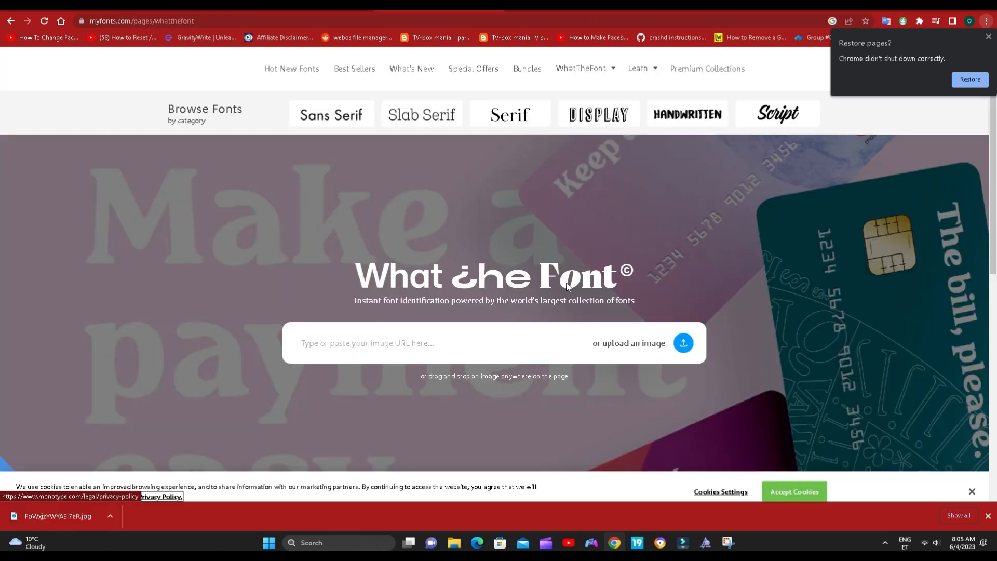
Upload the downloaded Mayorkun poster JPG and identify the MAYORKUN lettering's font matches.
{"action": "left_click", "coordinate": [629, 343]}
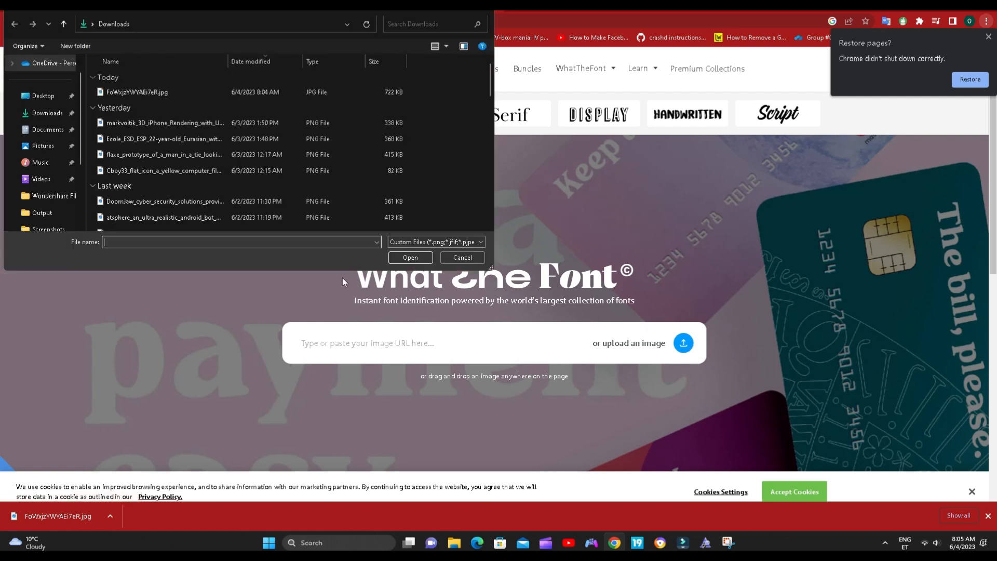
{"action": "left_click", "coordinate": [136, 92]}
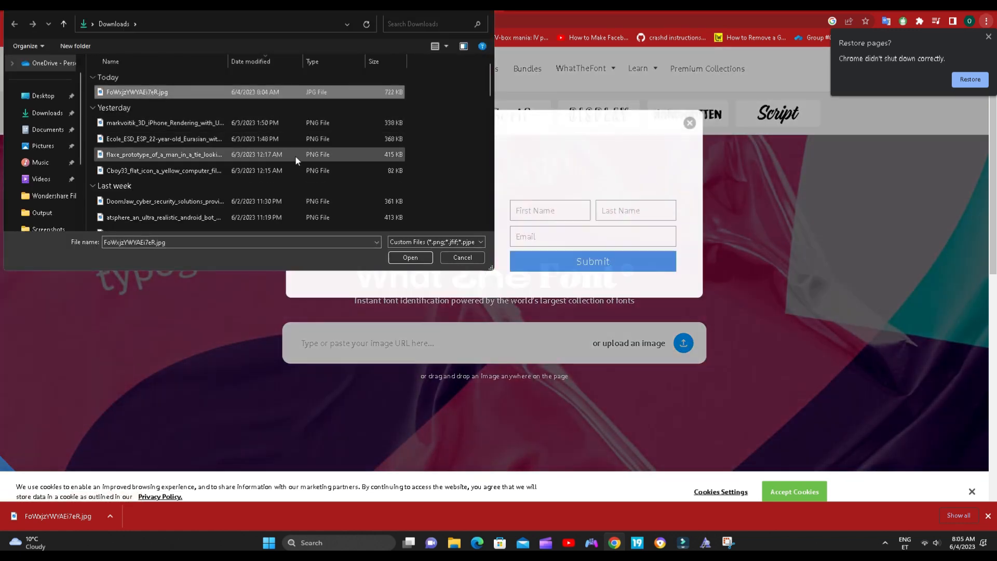
{"action": "left_click", "coordinate": [410, 258]}
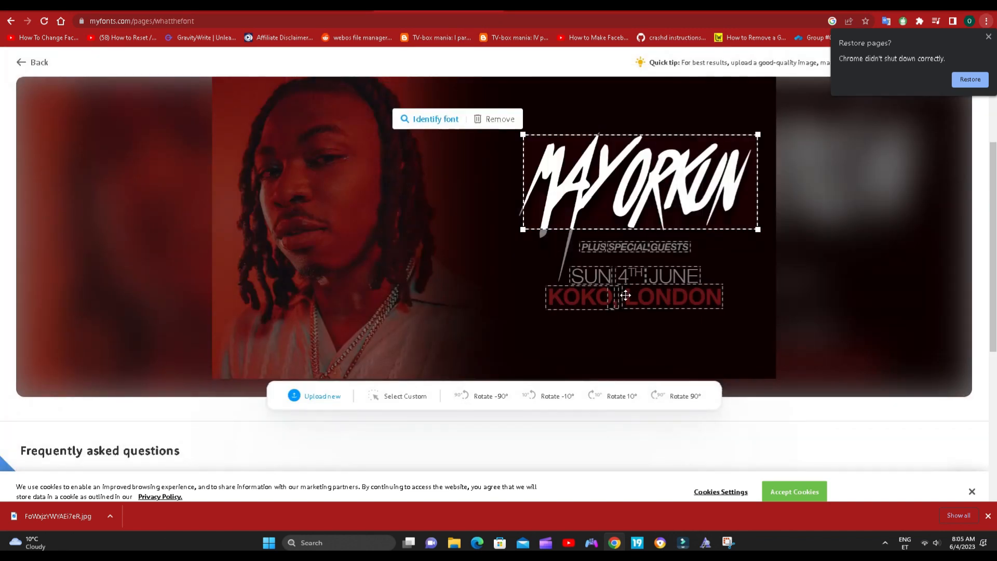
{"action": "mouse_move", "coordinate": [416, 125]}
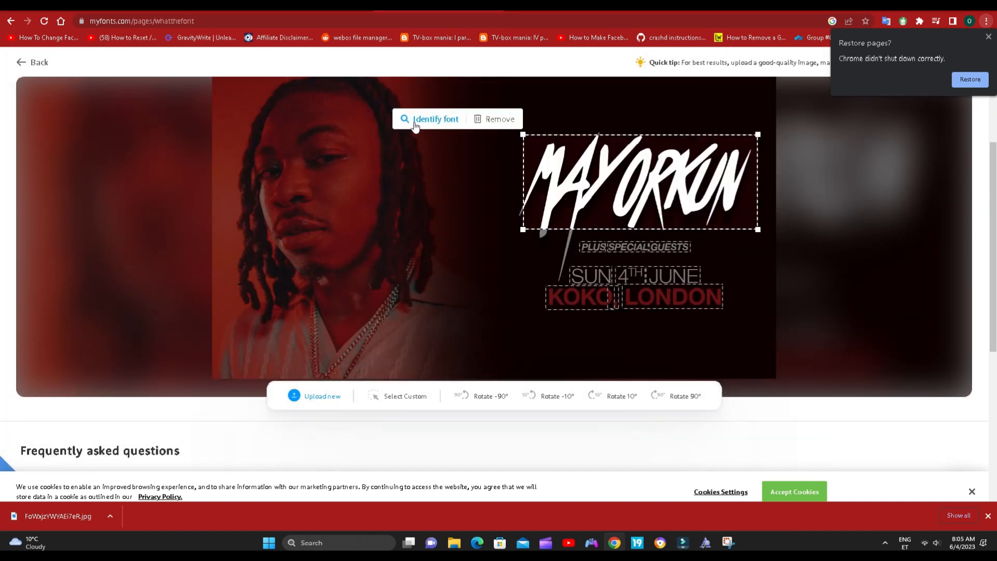
{"action": "left_click", "coordinate": [436, 119]}
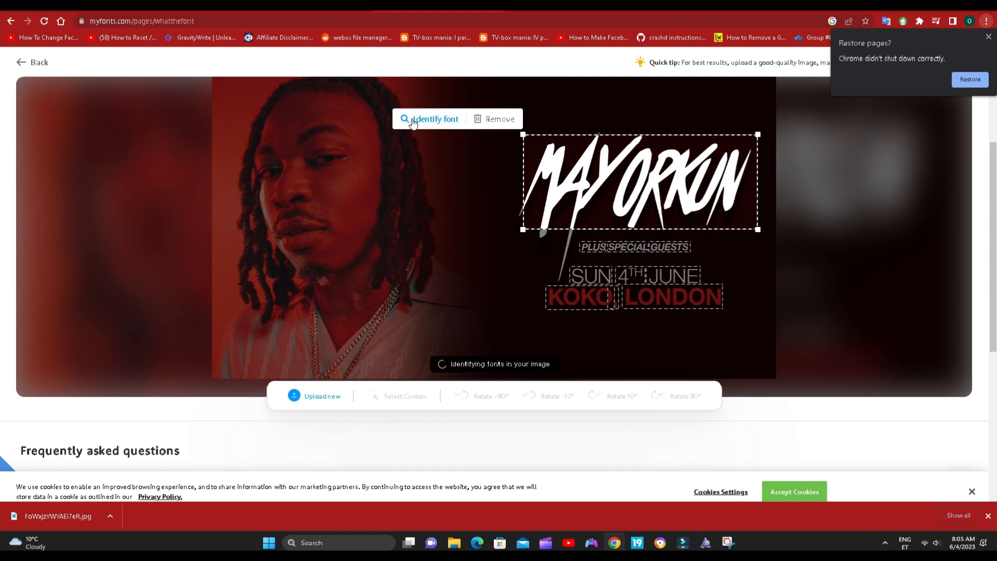
{"action": "left_click", "coordinate": [434, 119]}
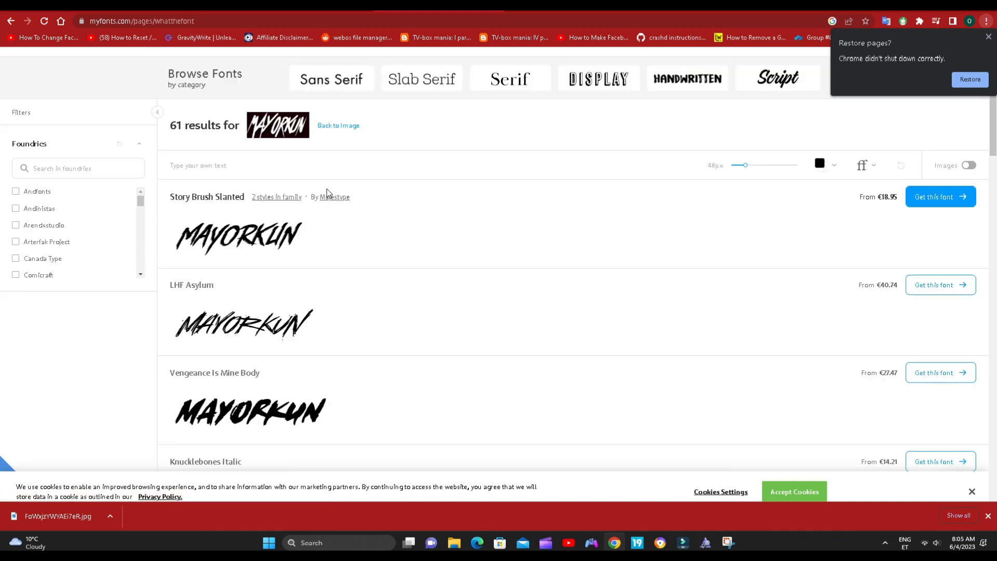
{"action": "scroll", "scroll_direction": "down", "scroll_amount": 3}
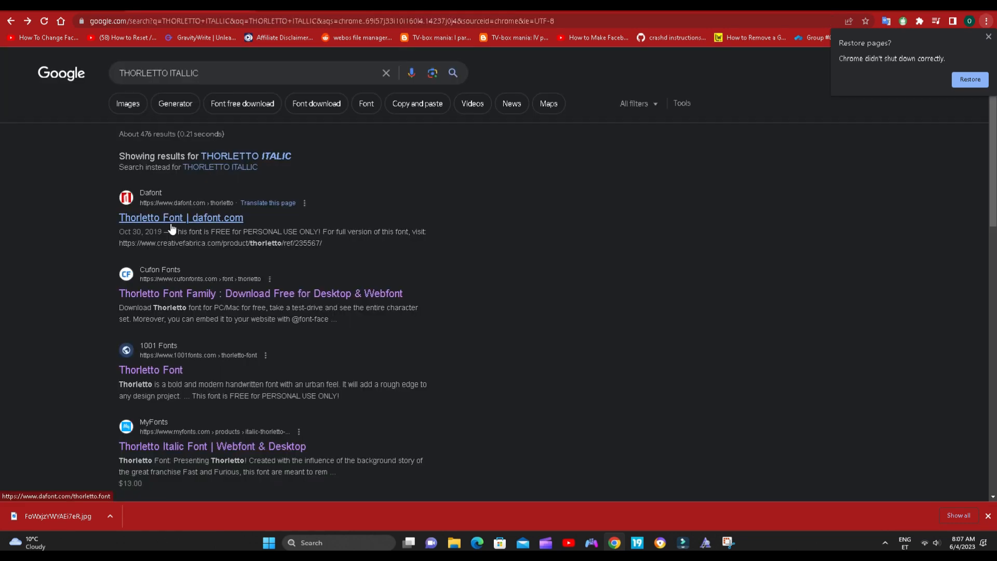
Open DaFont's Thorletto page and preview it with the custom text MAYORKUN.
{"action": "left_click", "coordinate": [181, 218]}
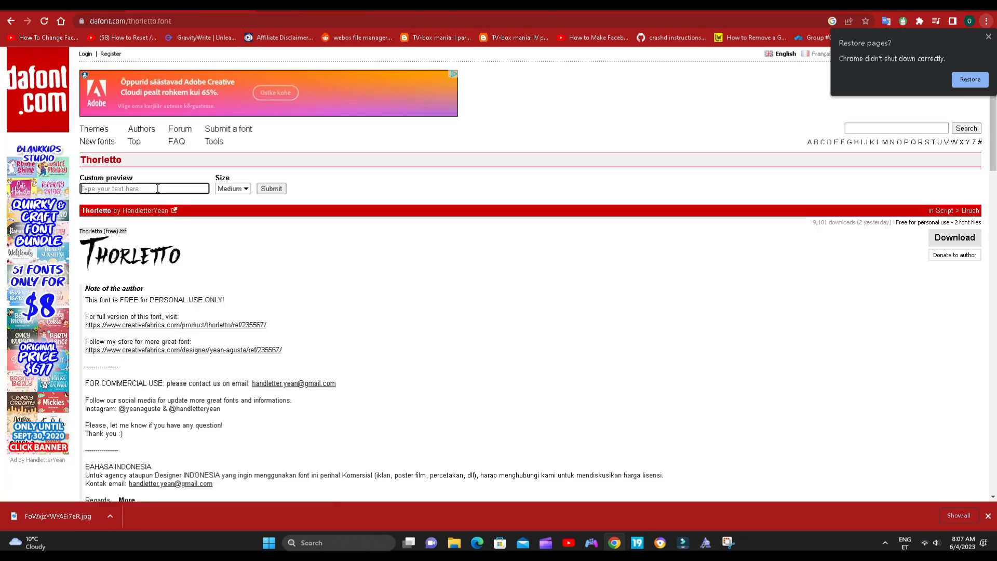
{"action": "type", "text": "mA"}
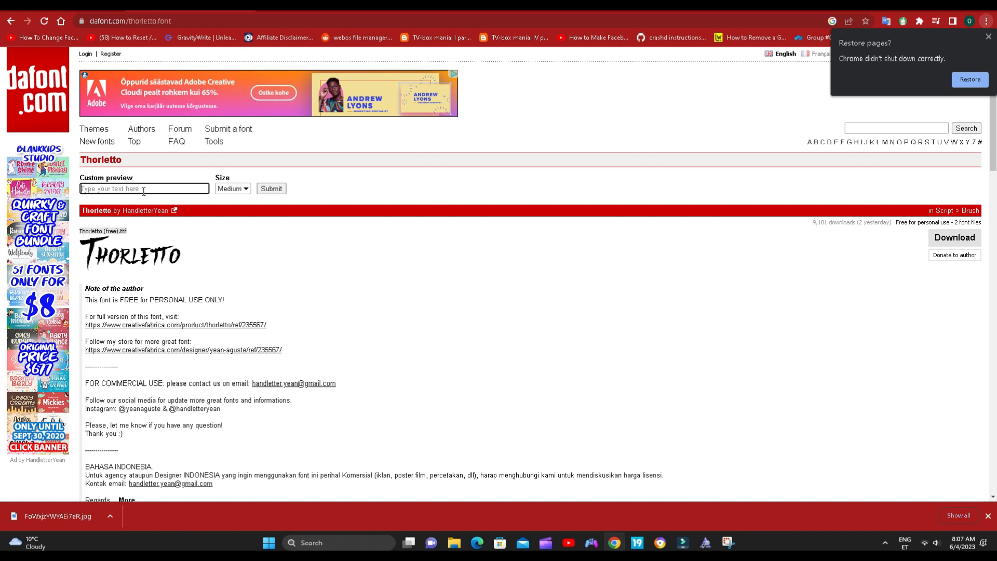
{"action": "type", "text": "MAYORKUN"}
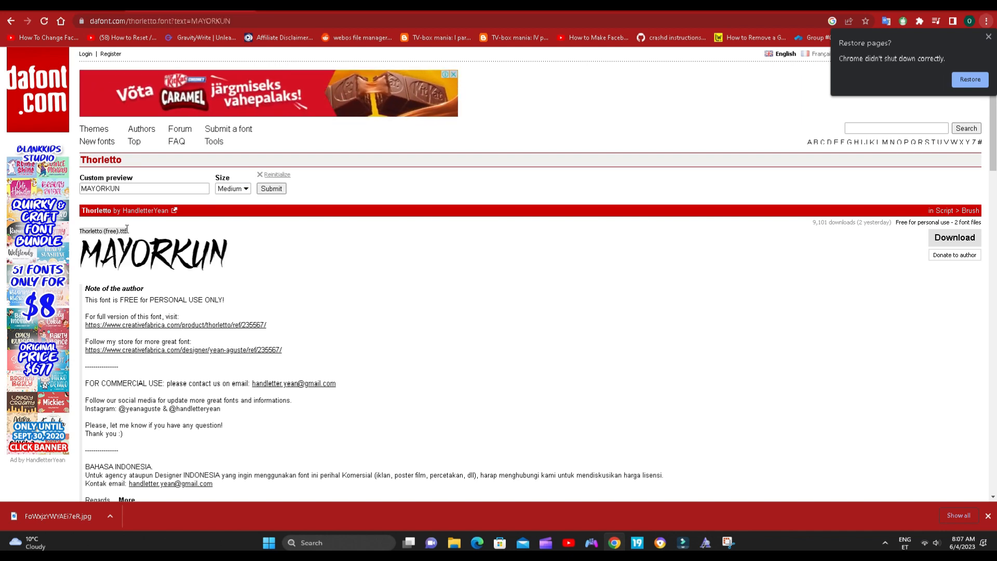
Download thorletto.zip and open the Thorletto font file to install it.
{"action": "left_click", "coordinate": [954, 237]}
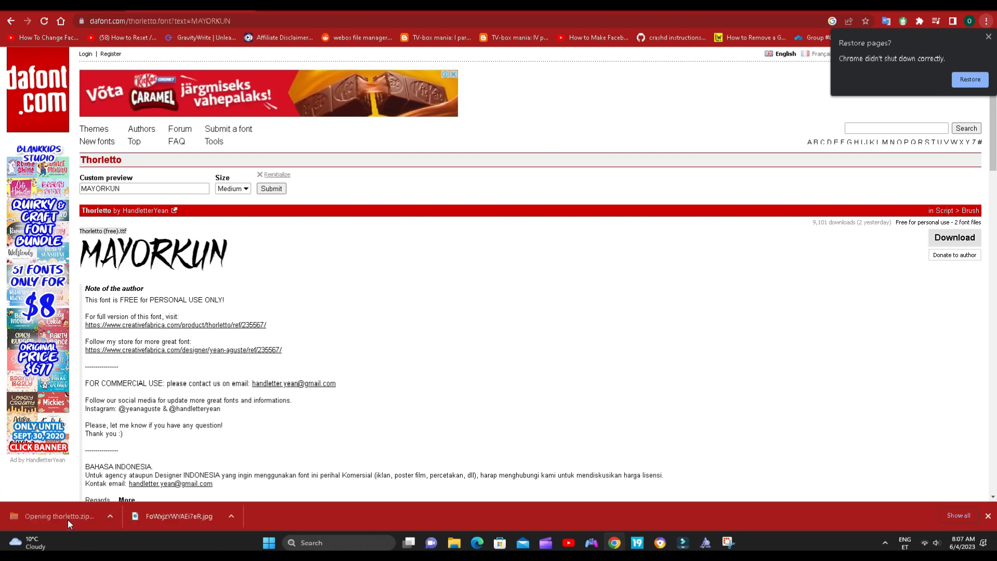
{"action": "left_click", "coordinate": [57, 515]}
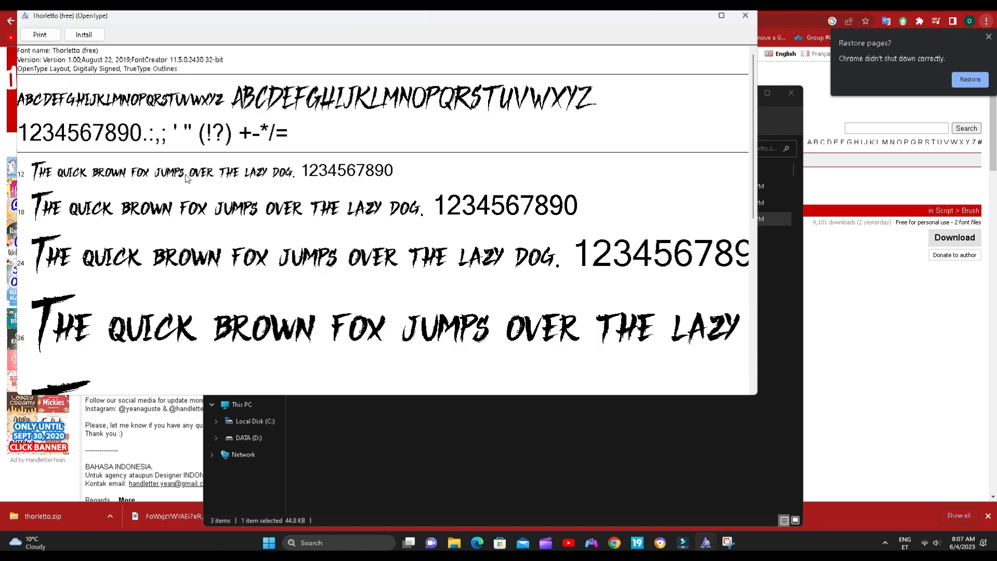
{"action": "left_click", "coordinate": [83, 34]}
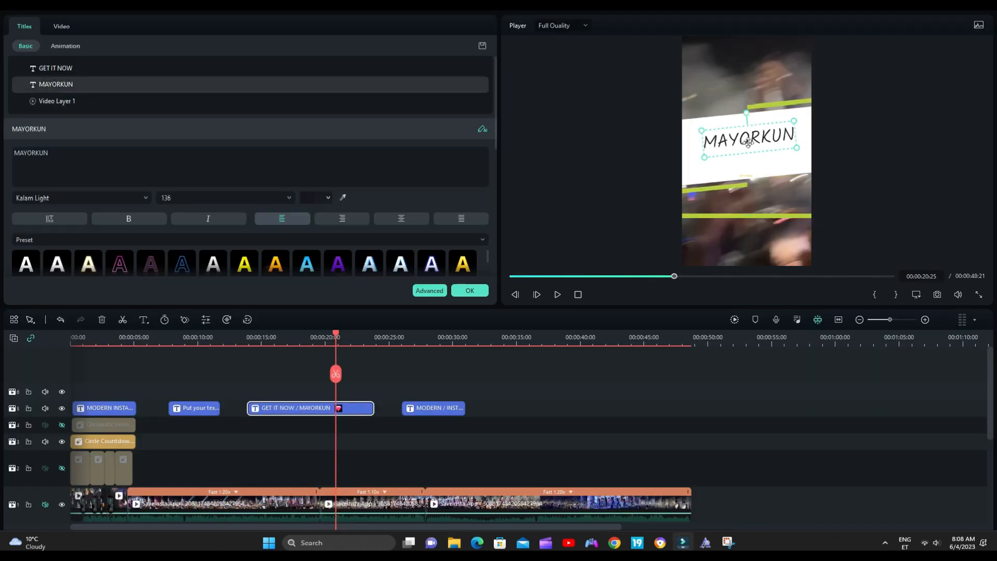
{"action": "mouse_move", "coordinate": [720, 179]}
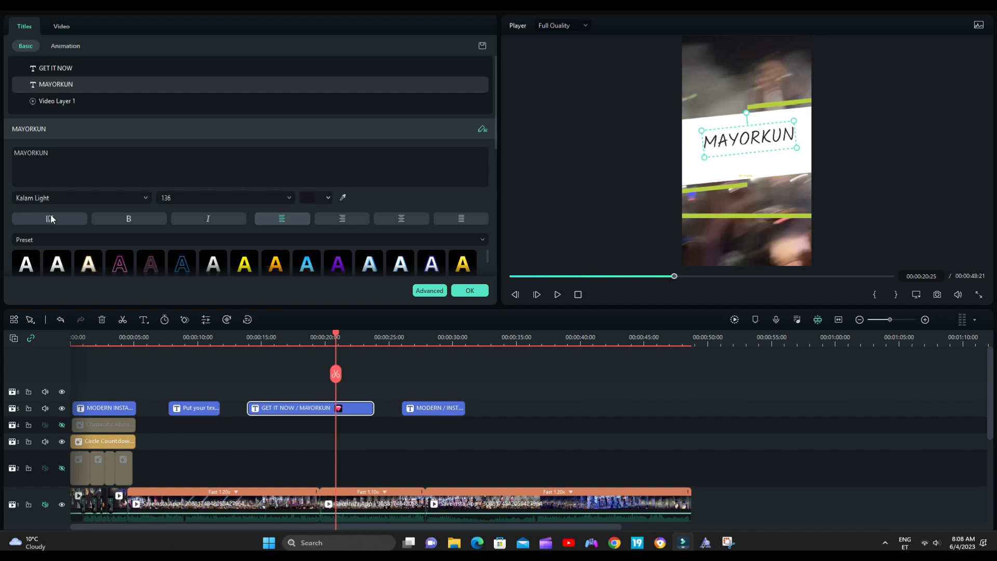
Search the title's font list for 'TH' (Thorletto), which finds no results.
{"action": "left_click", "coordinate": [82, 198]}
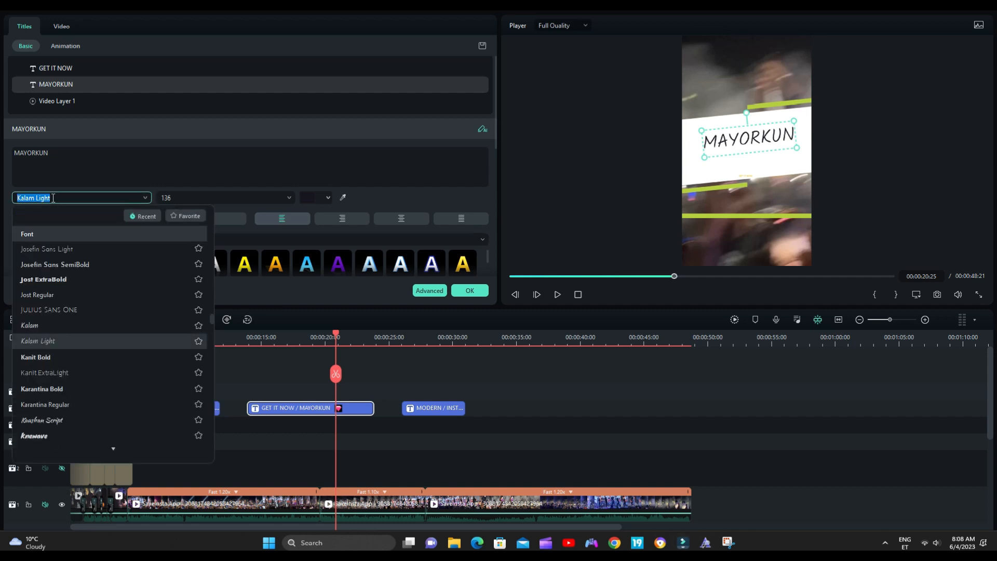
{"action": "type", "text": "THO"}
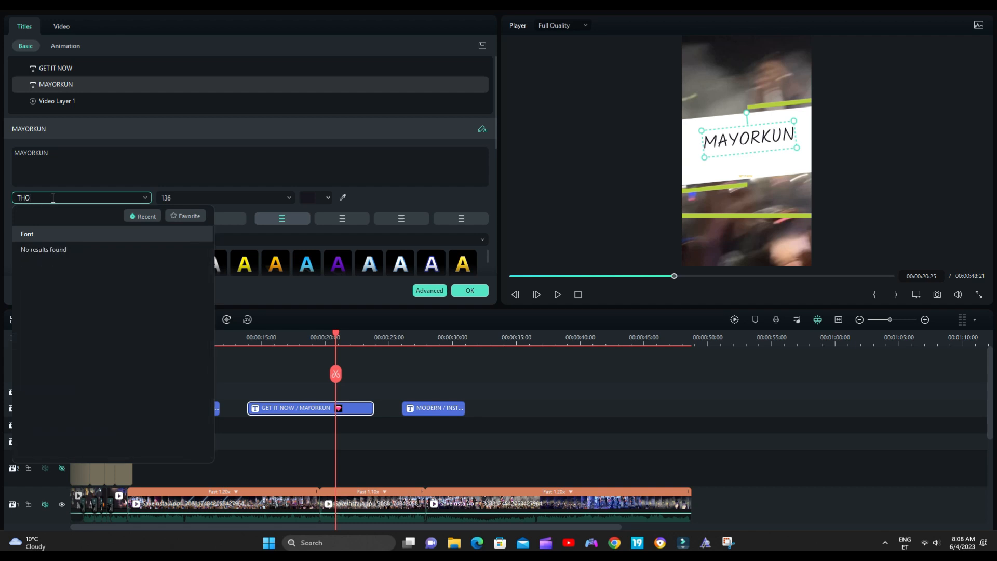
{"action": "left_click", "coordinate": [143, 215]}
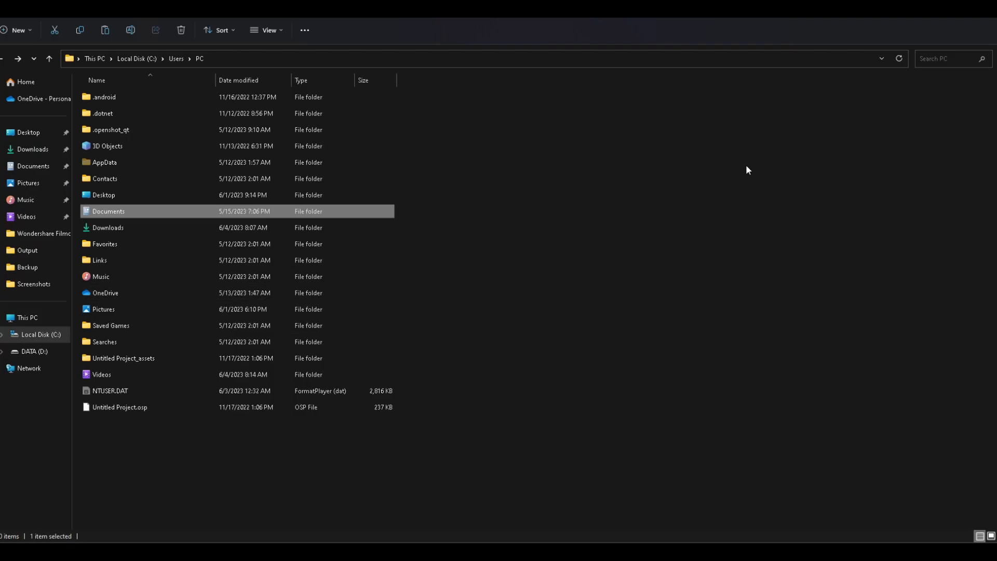
Browse from This PC into Local Disk (C:) > Users > PC.
{"action": "left_click", "coordinate": [27, 317]}
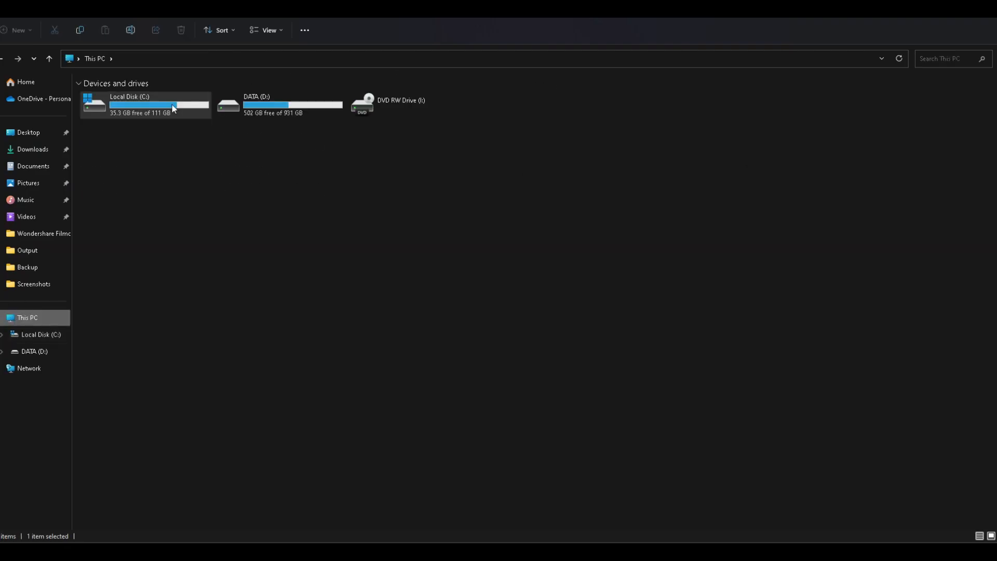
{"action": "double_click", "coordinate": [145, 105]}
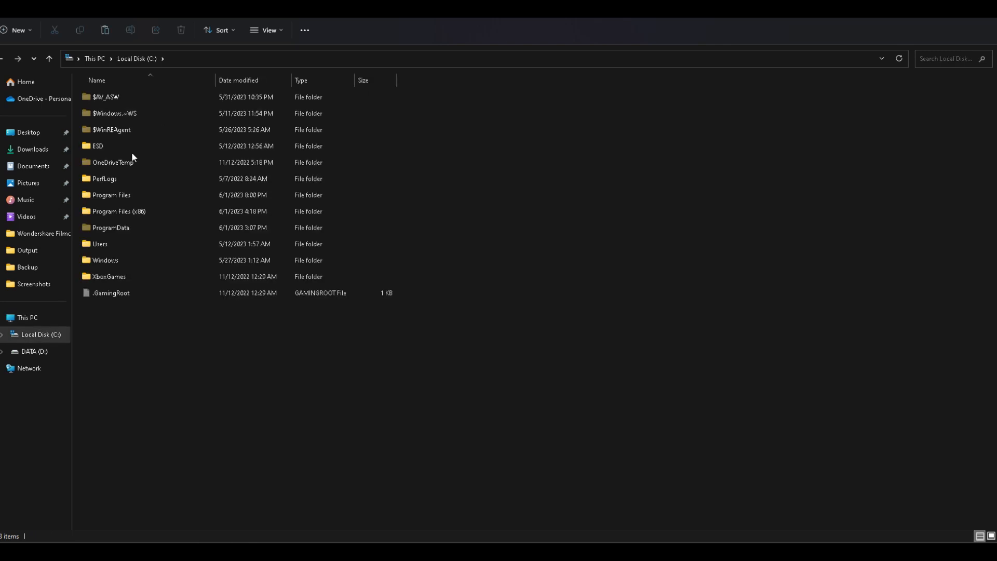
{"action": "double_click", "coordinate": [100, 244]}
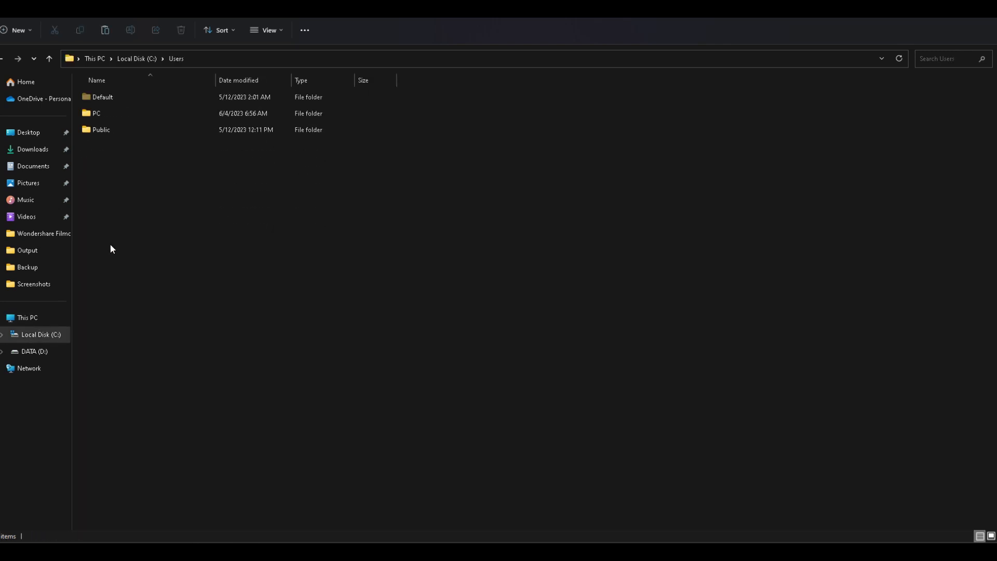
{"action": "left_click", "coordinate": [97, 113]}
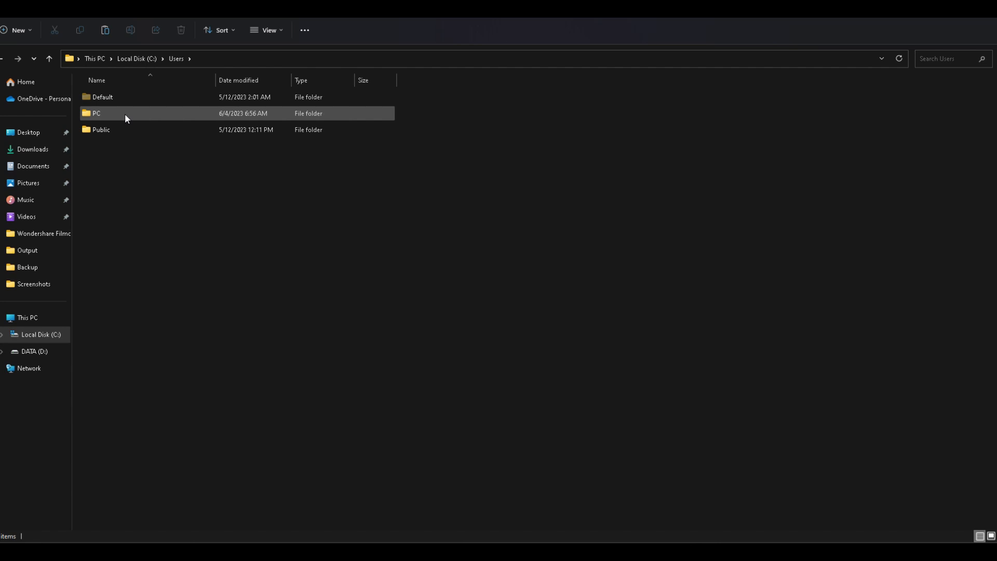
{"action": "double_click", "coordinate": [96, 113]}
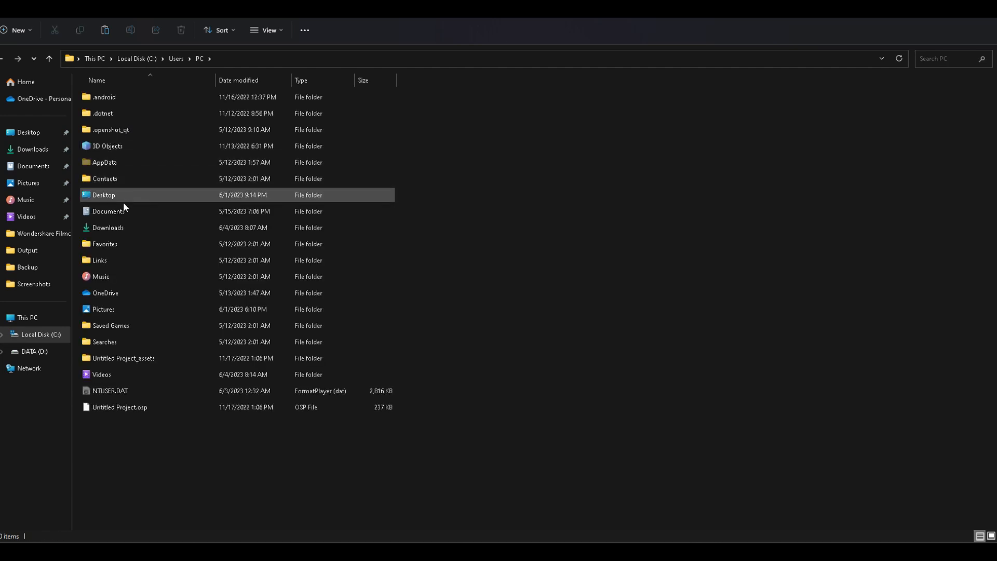
Go through Documents > Wondershare > Wondershare Filmora into the Download folder.
{"action": "double_click", "coordinate": [108, 211]}
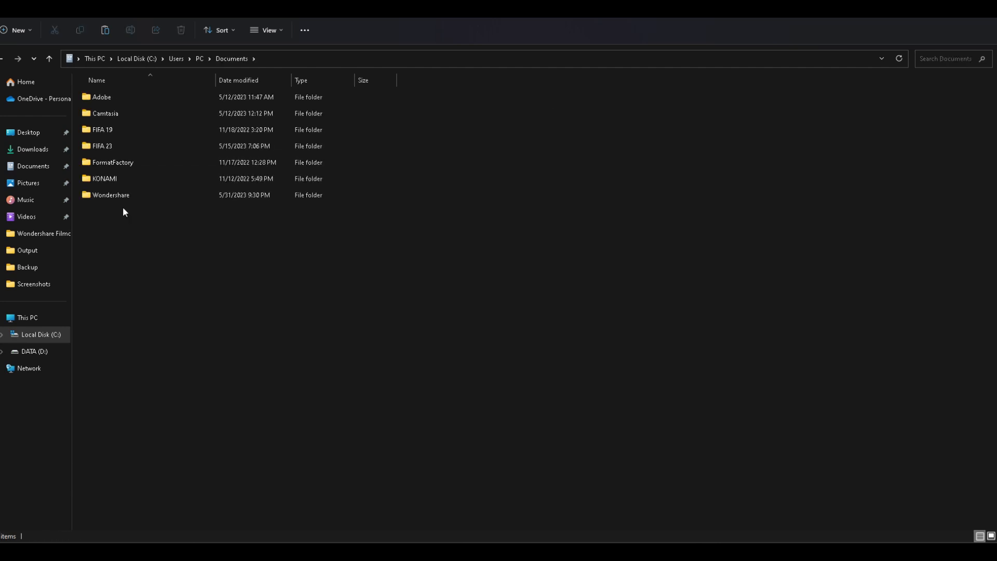
{"action": "mouse_move", "coordinate": [128, 194]}
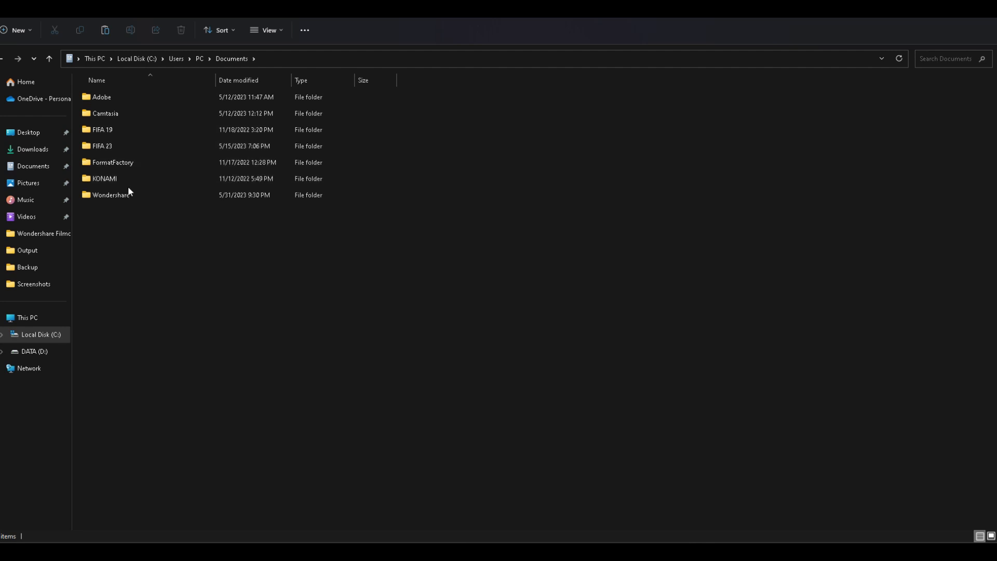
{"action": "double_click", "coordinate": [111, 195]}
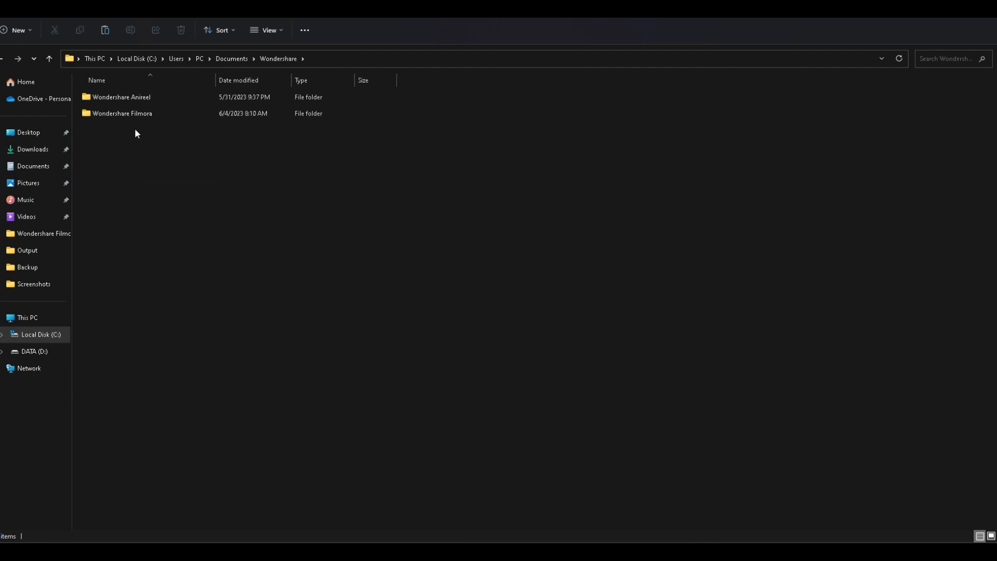
{"action": "double_click", "coordinate": [122, 114]}
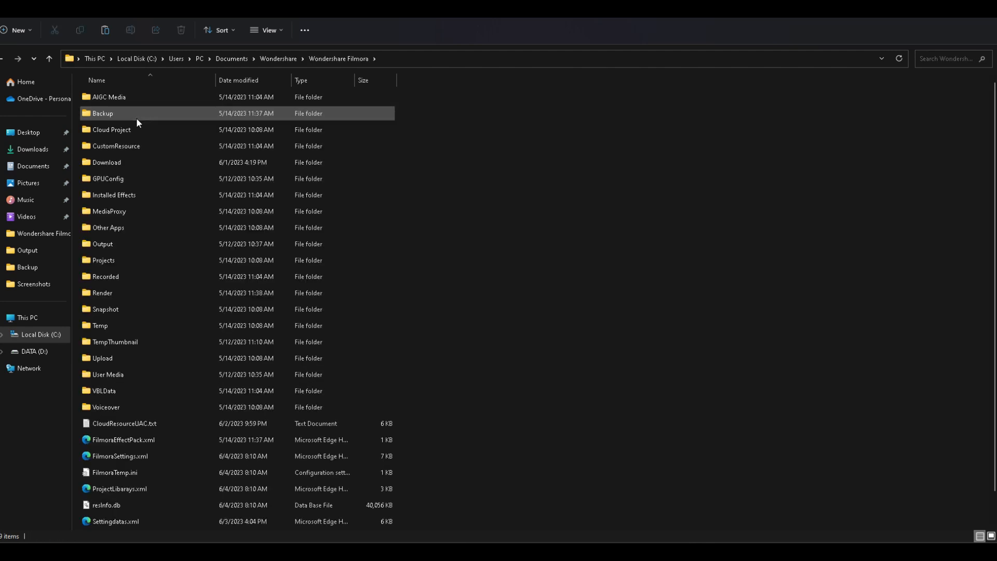
{"action": "left_click", "coordinate": [102, 243]}
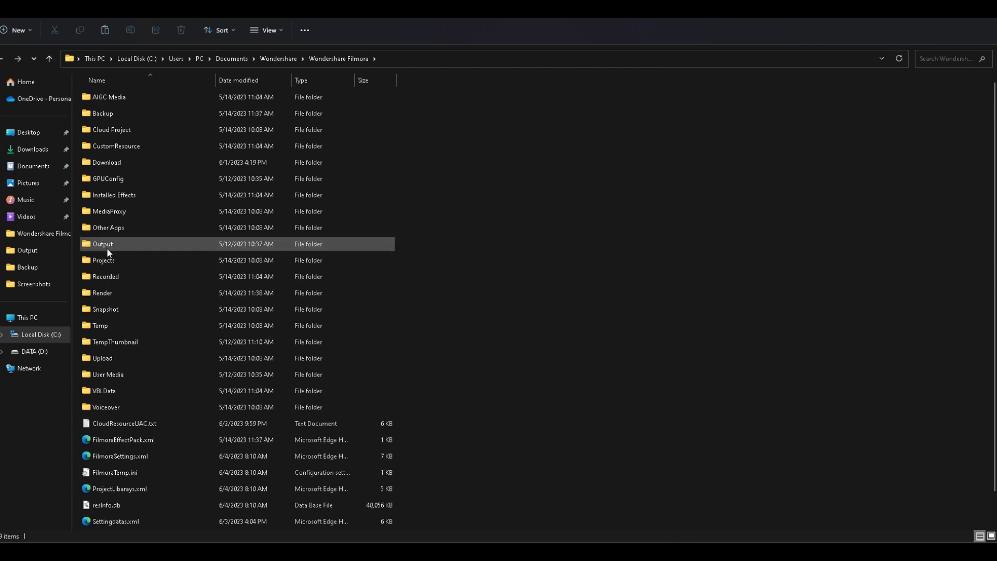
{"action": "double_click", "coordinate": [106, 162]}
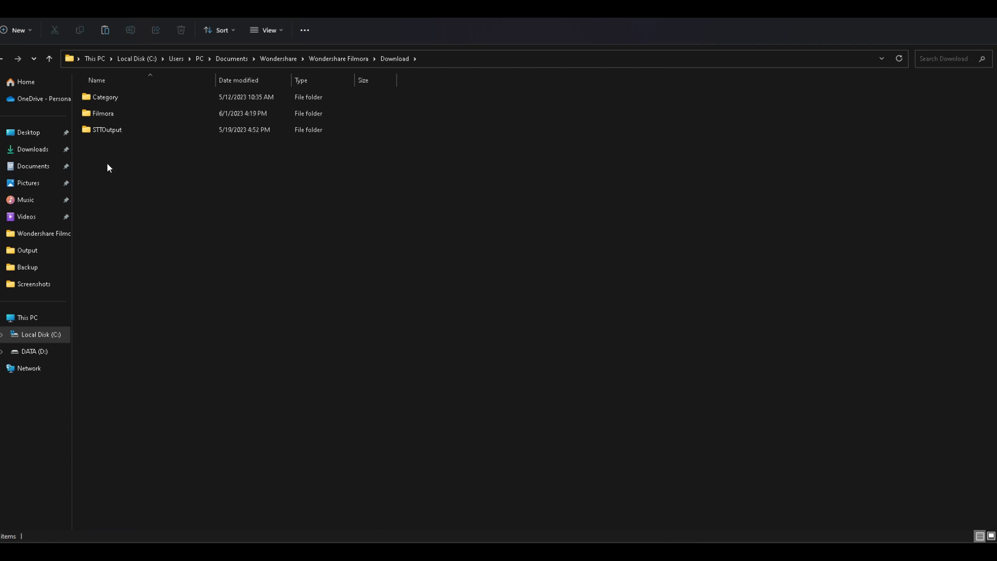
{"action": "left_click", "coordinate": [107, 129]}
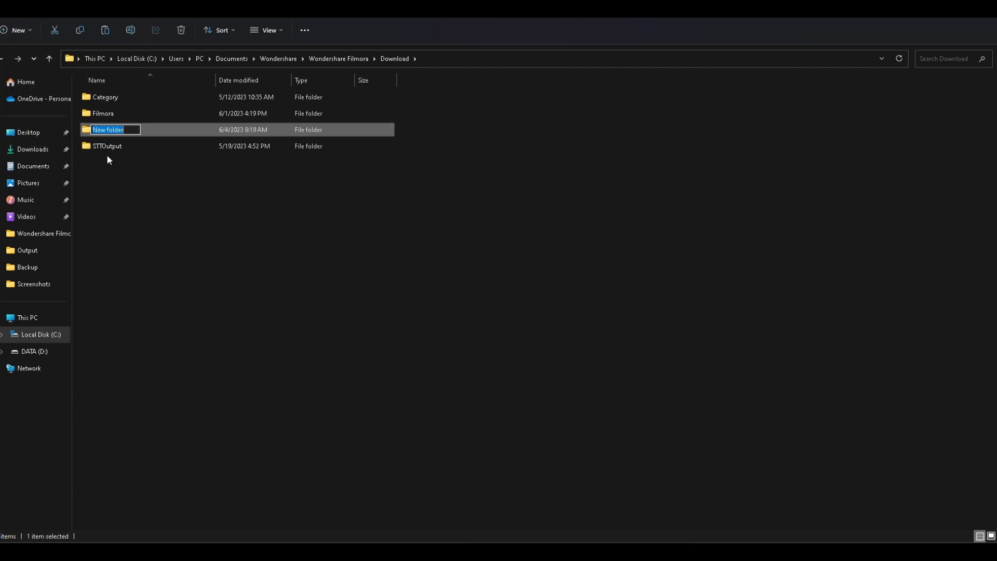
Name the new folder in Download 'Fonts'.
{"action": "type", "text": "F"}
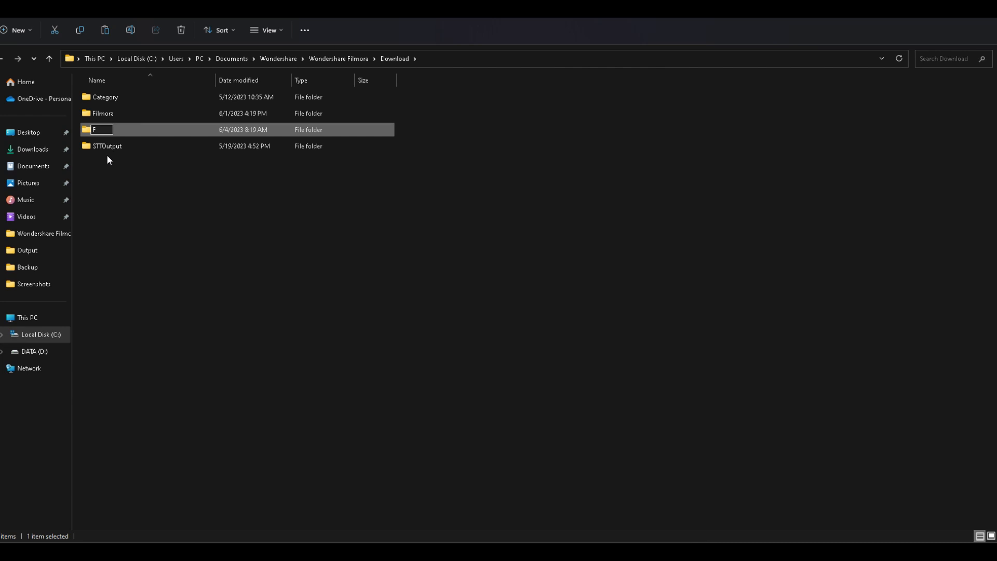
{"action": "type", "text": "Fonts"}
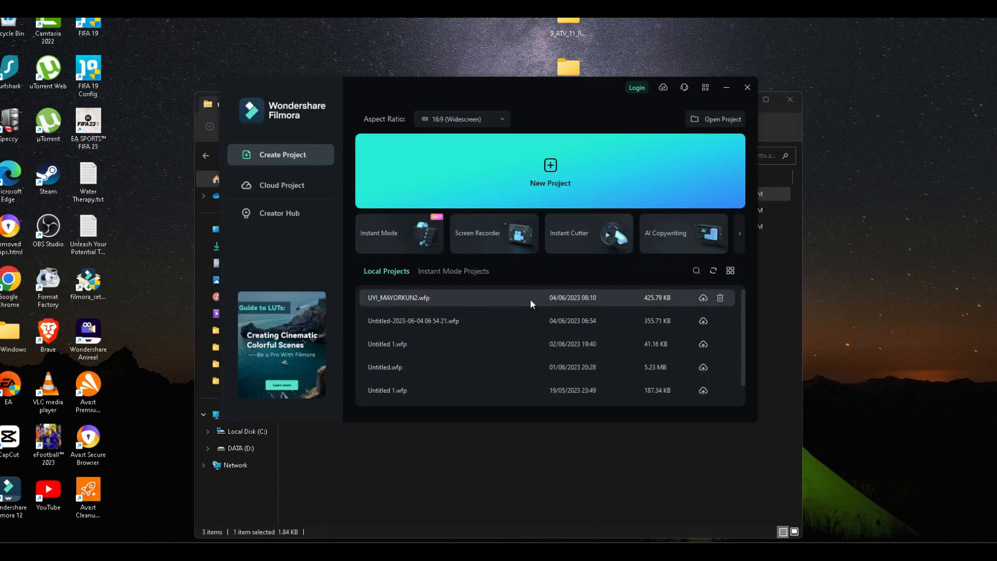
Open UYI_MAYORKUN2.wfp from the launcher's Local Projects list.
{"action": "double_click", "coordinate": [400, 298]}
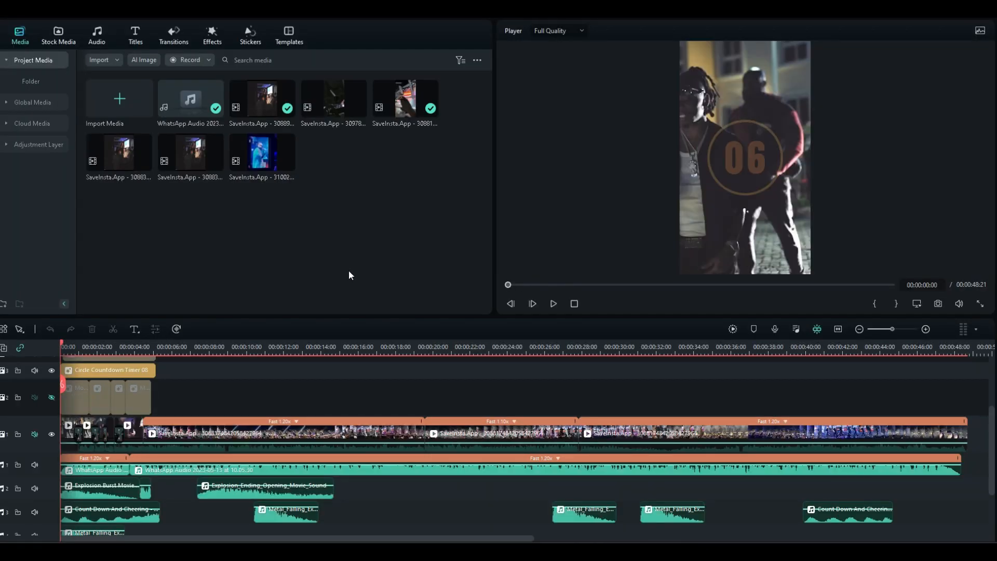